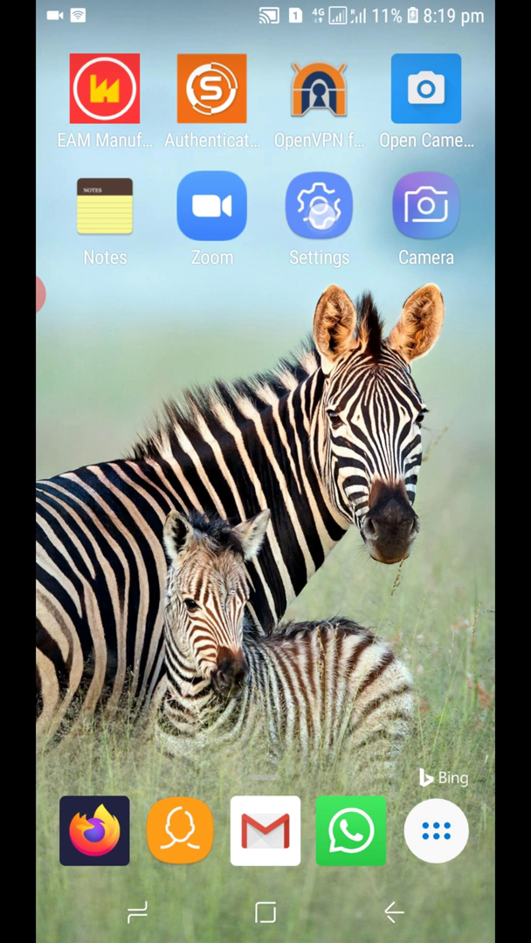
Step: Launch Settings from the home screen and scroll down its category list
left_click(317, 206)
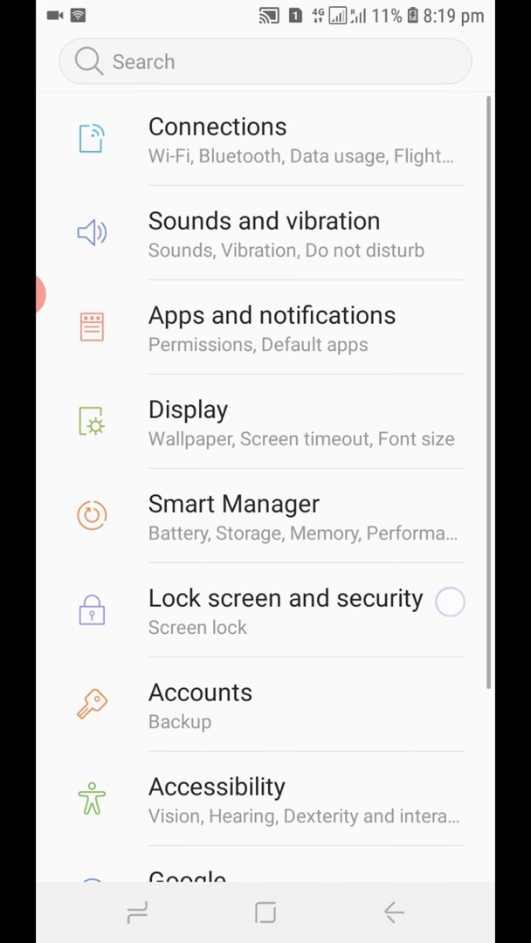
scroll("down", 3)
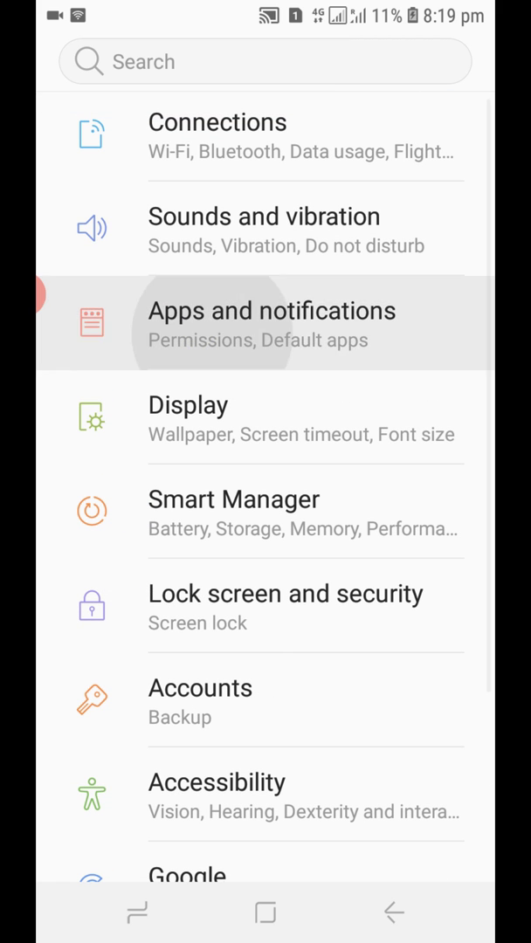
Step: From Apps and notifications, search for 'camera' to list the Camera and Open Camera apps
left_click(262, 323)
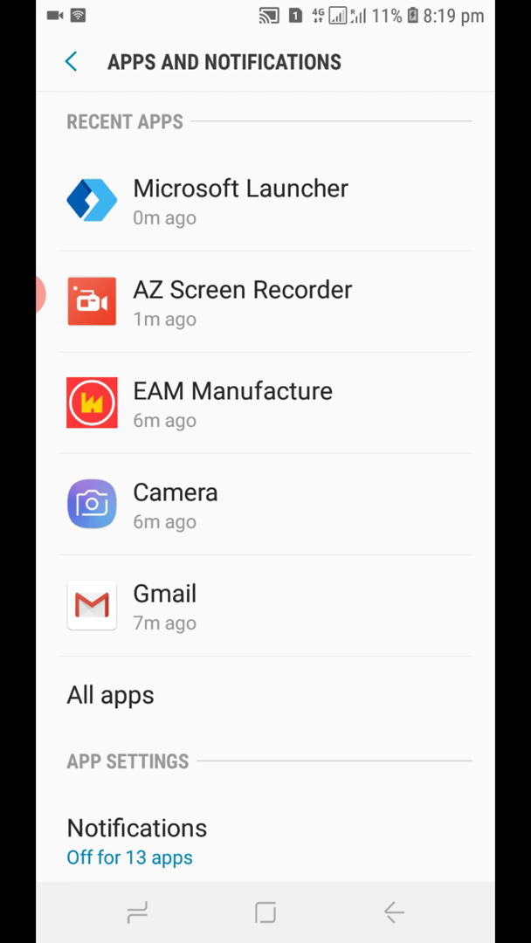
left_click(66, 61)
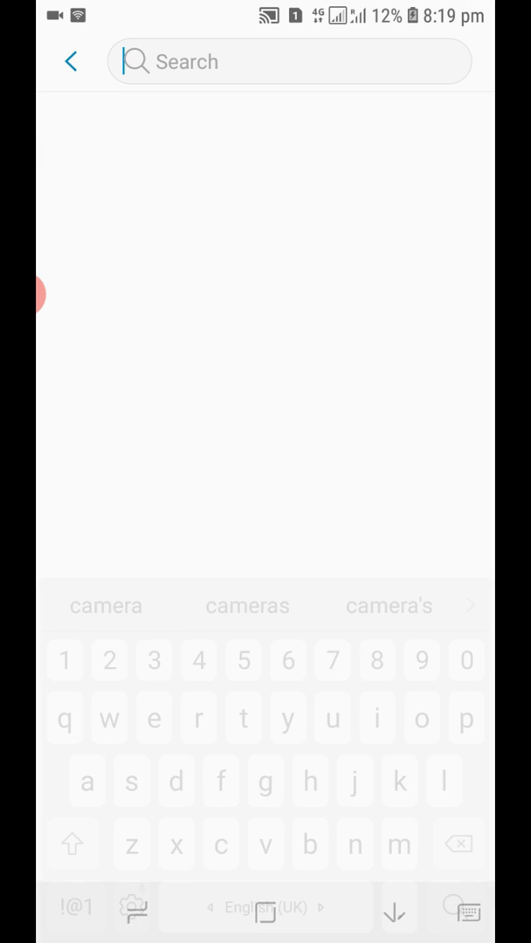
type("camera")
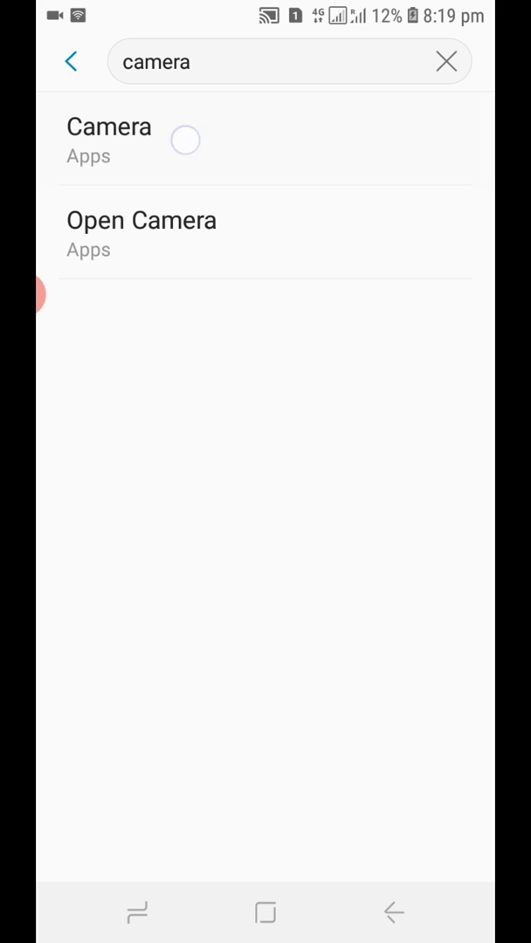
Step: Clear the Camera app's default actions via Set as default, then go back to the results
left_click(108, 127)
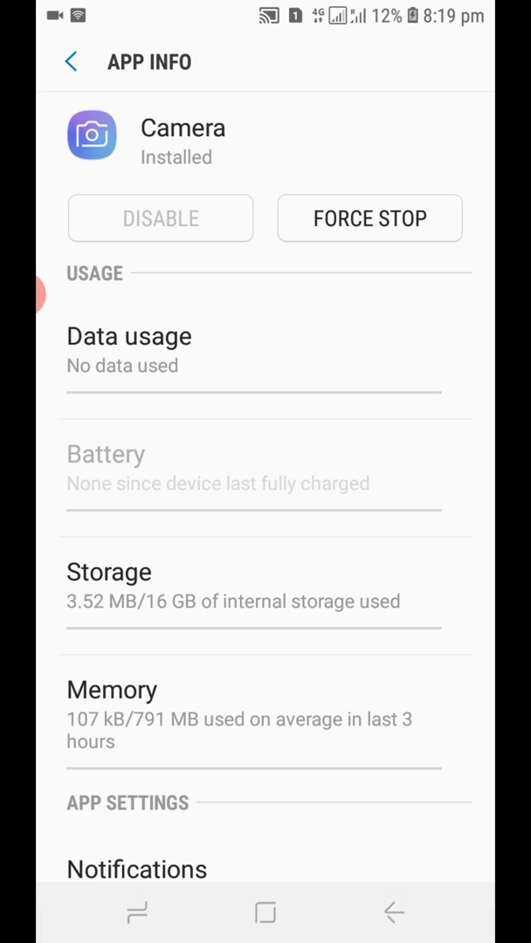
scroll("down", 3)
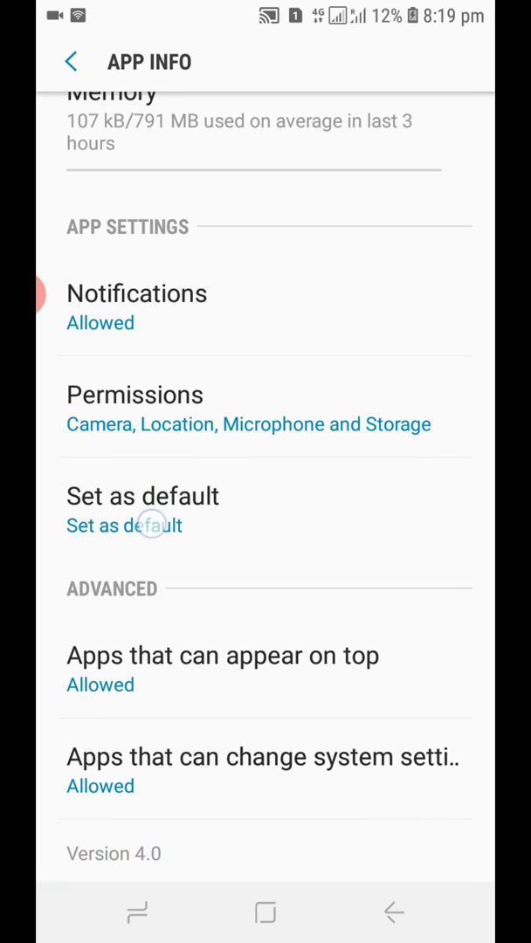
left_click(123, 524)
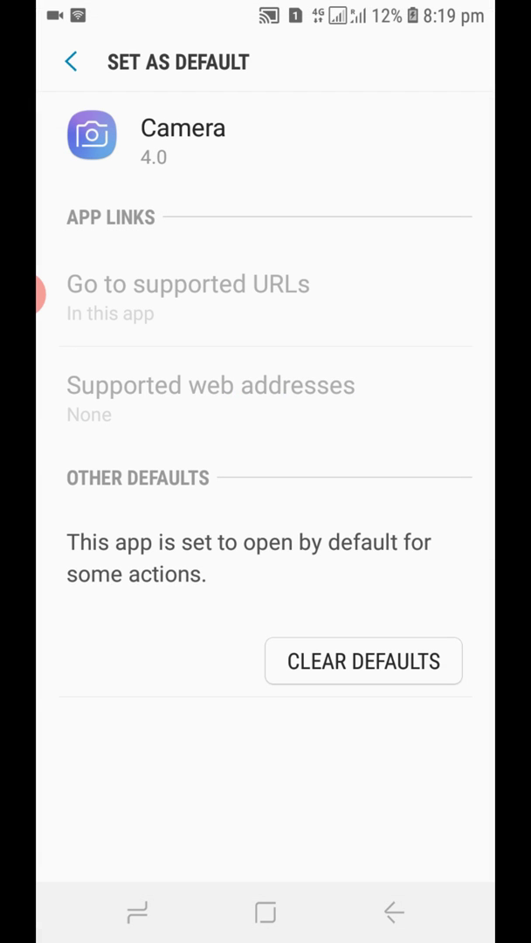
left_click(363, 660)
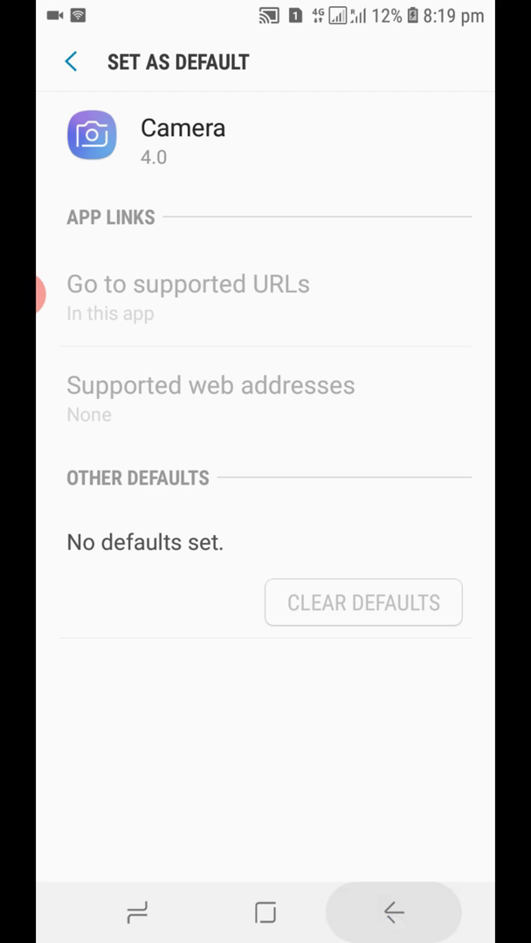
left_click(72, 61)
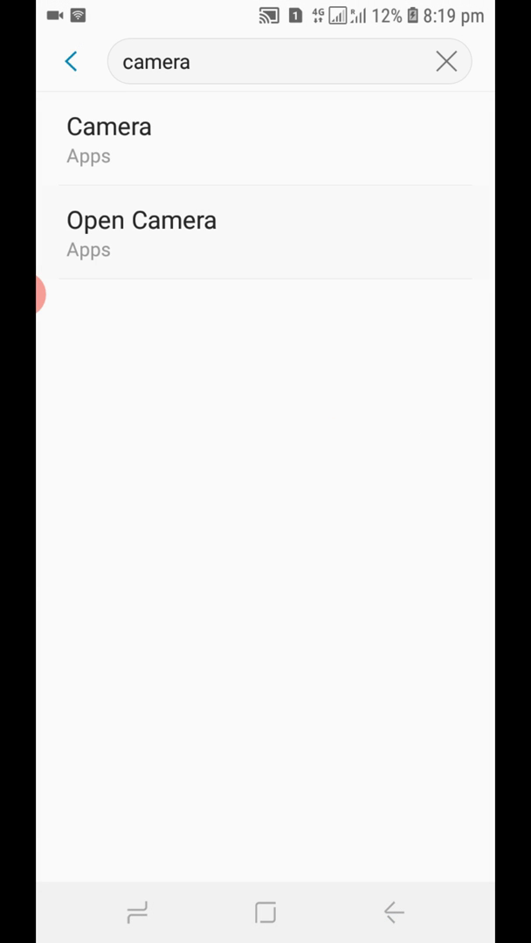
Step: View Open Camera's Set as default page, which already shows no defaults set
left_click(108, 128)
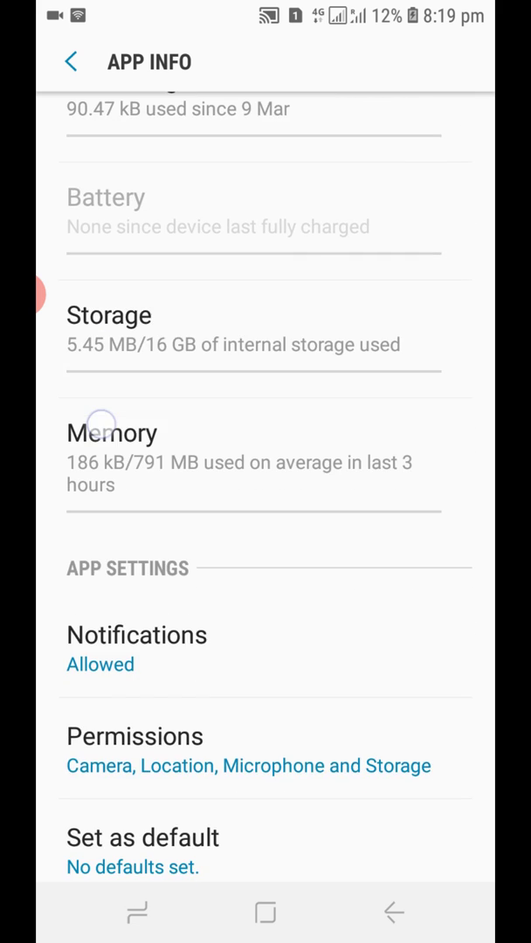
scroll("down", 3)
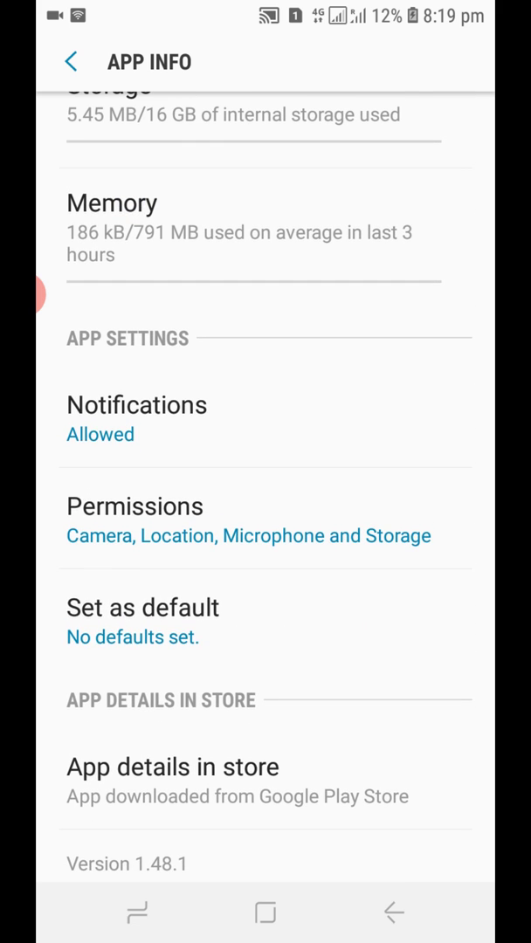
left_click(143, 607)
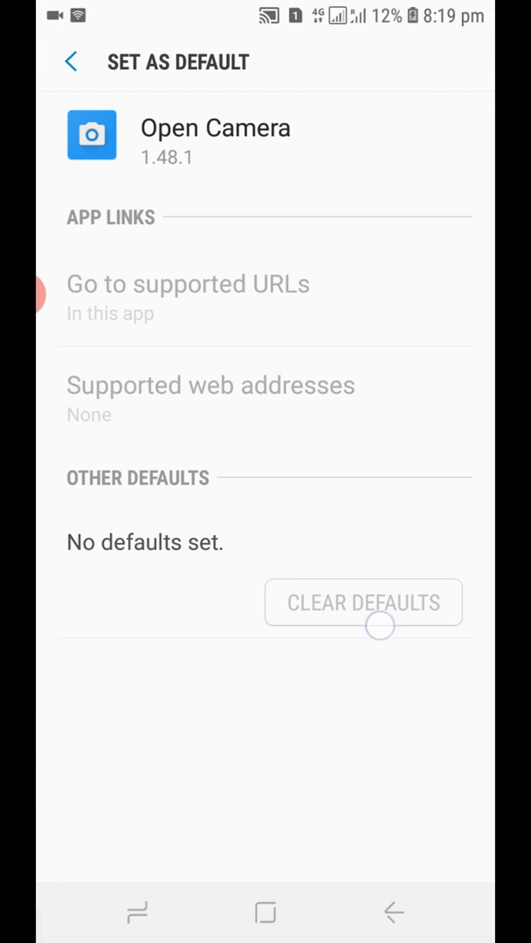